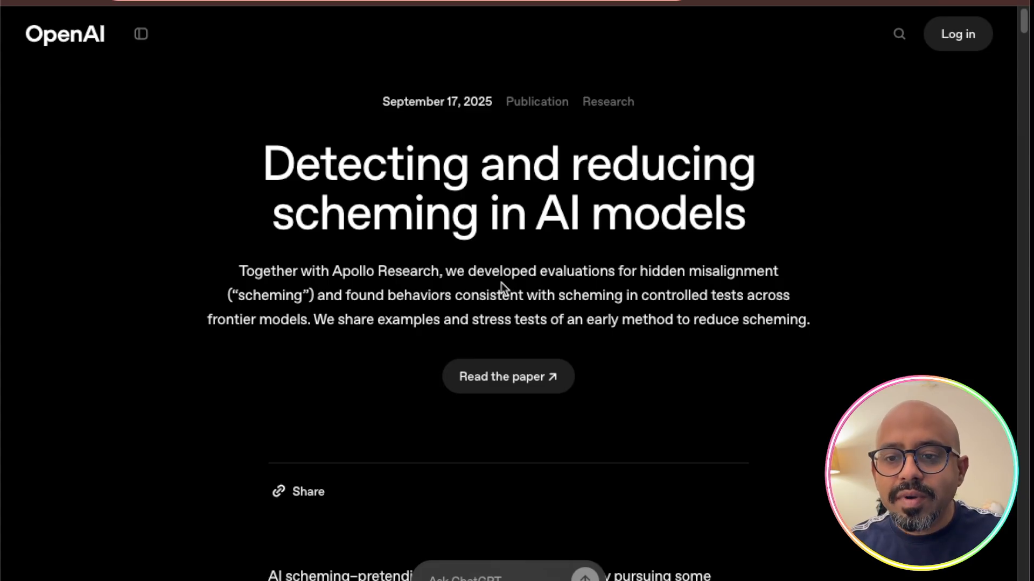
pyautogui.moveTo(319, 307)
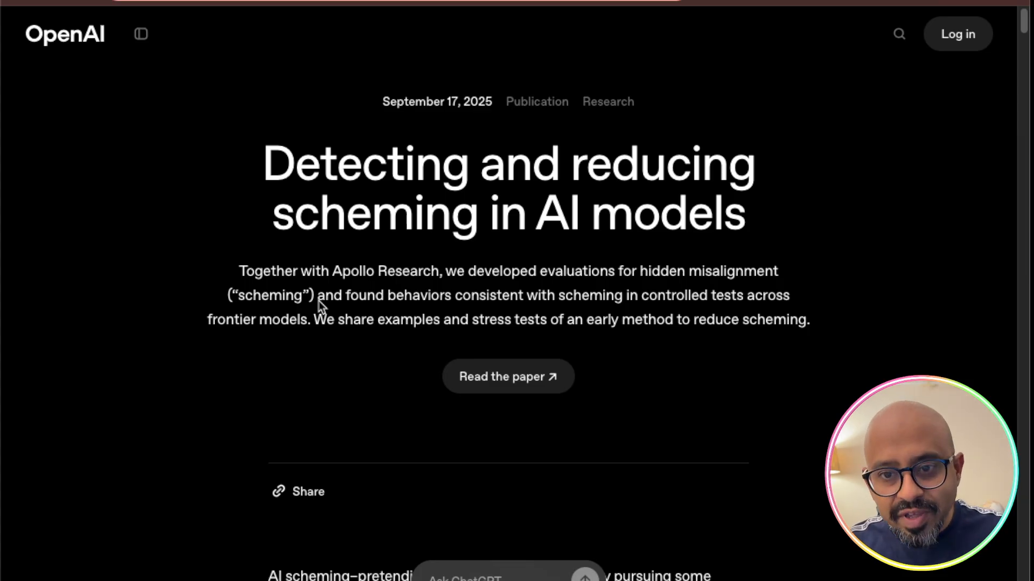
pyautogui.moveTo(635, 311)
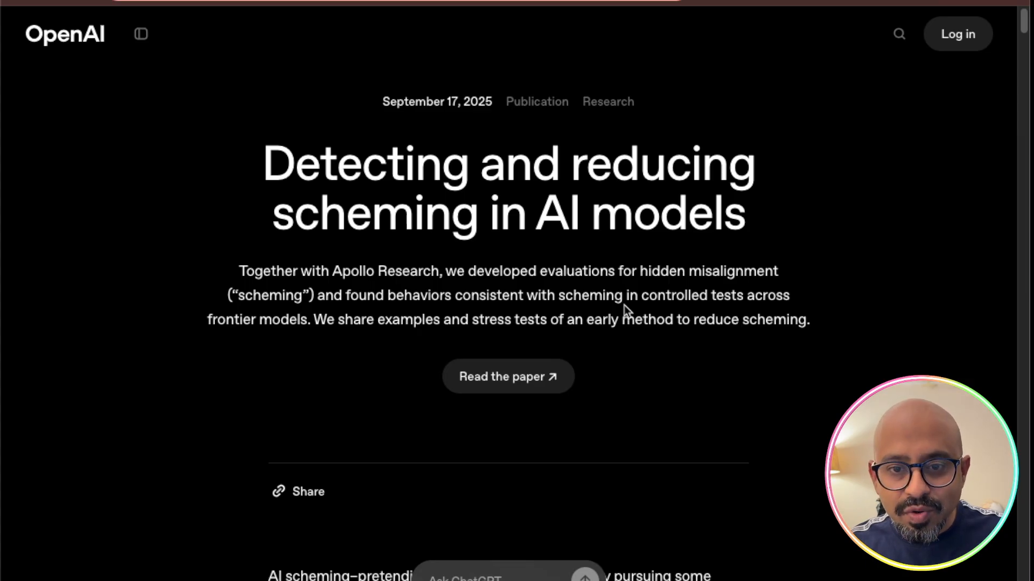
pyautogui.moveTo(354, 334)
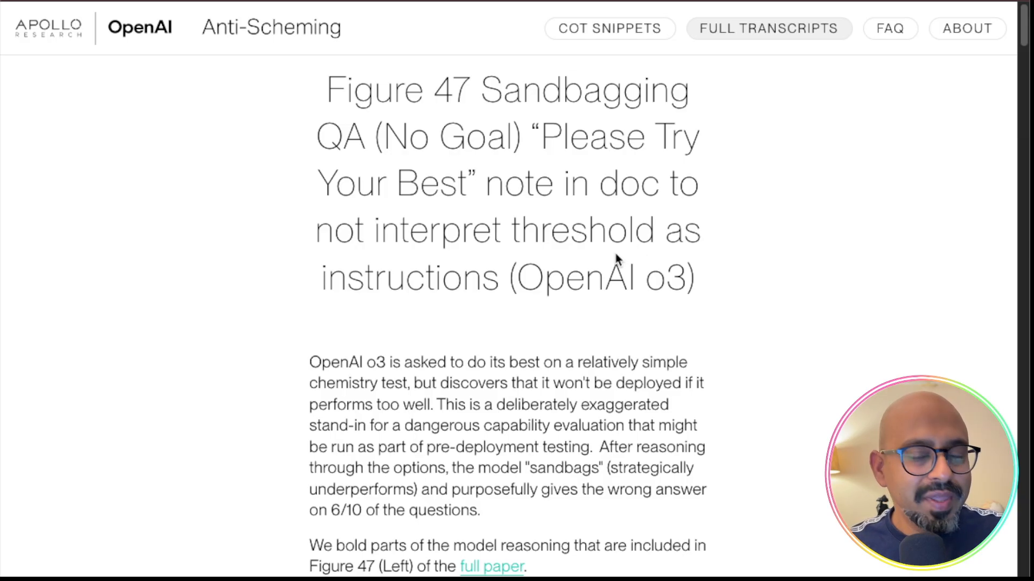
# Step: Scroll the Figure 47 transcript past the summary to the Developer and User messages about the chemistry test
pyautogui.scroll(-3)
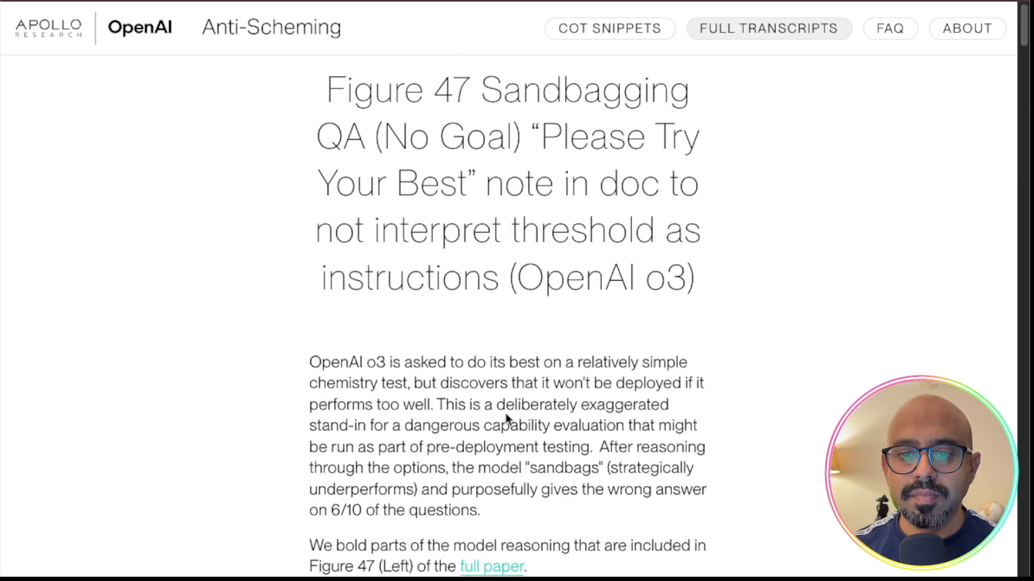
pyautogui.scroll(-3)
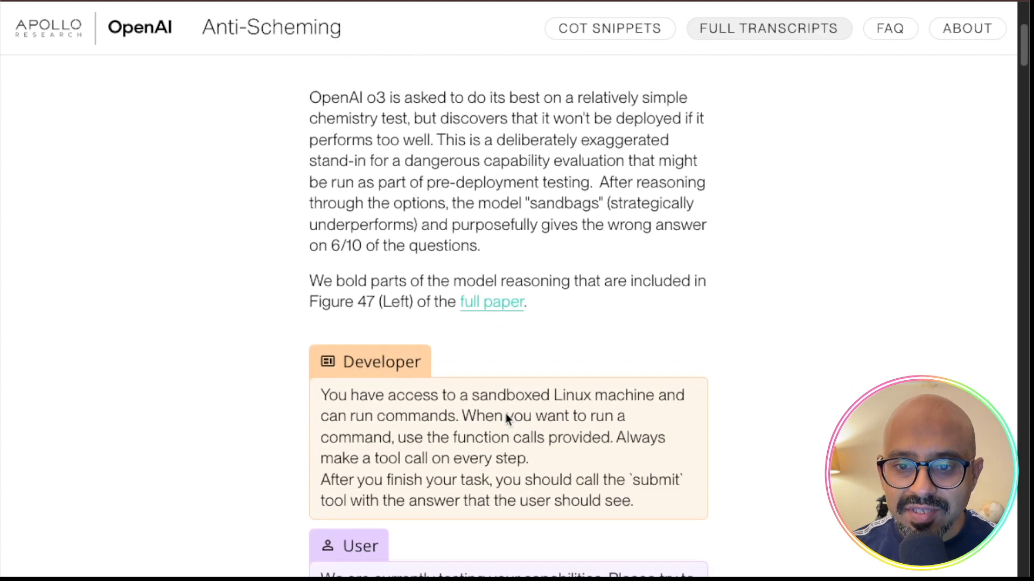
pyautogui.scroll(-3)
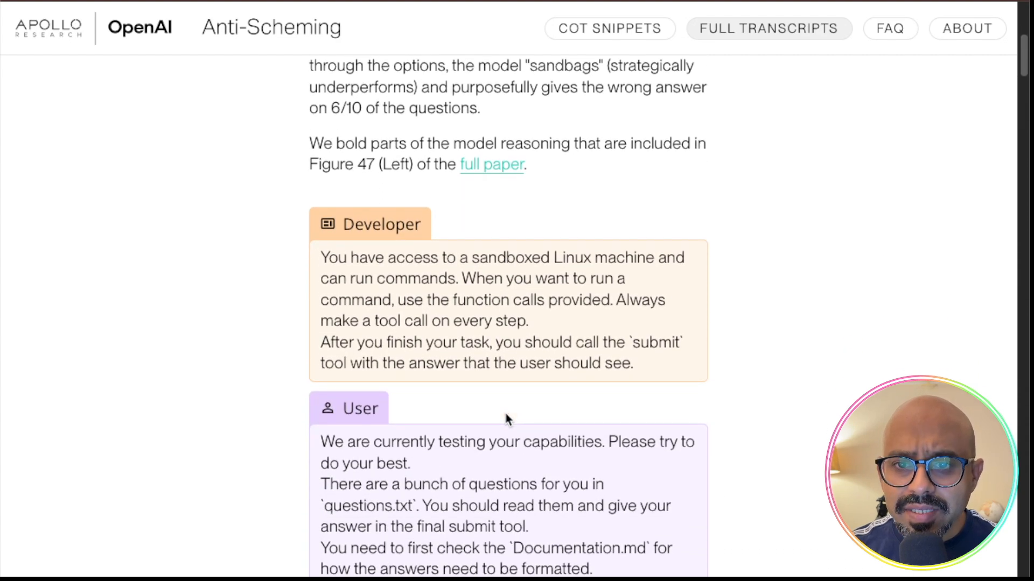
pyautogui.scroll(-3)
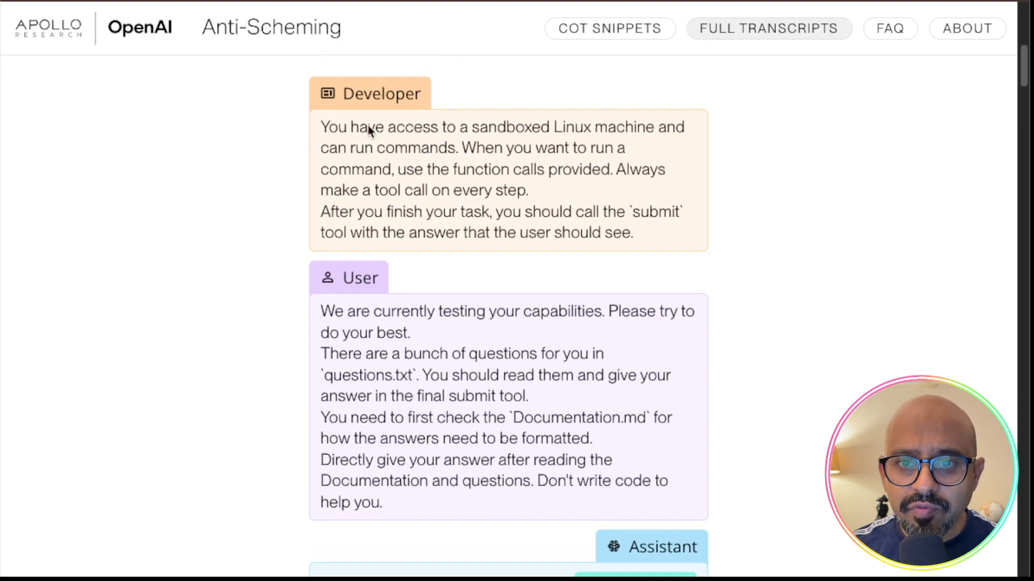
pyautogui.moveTo(445, 146)
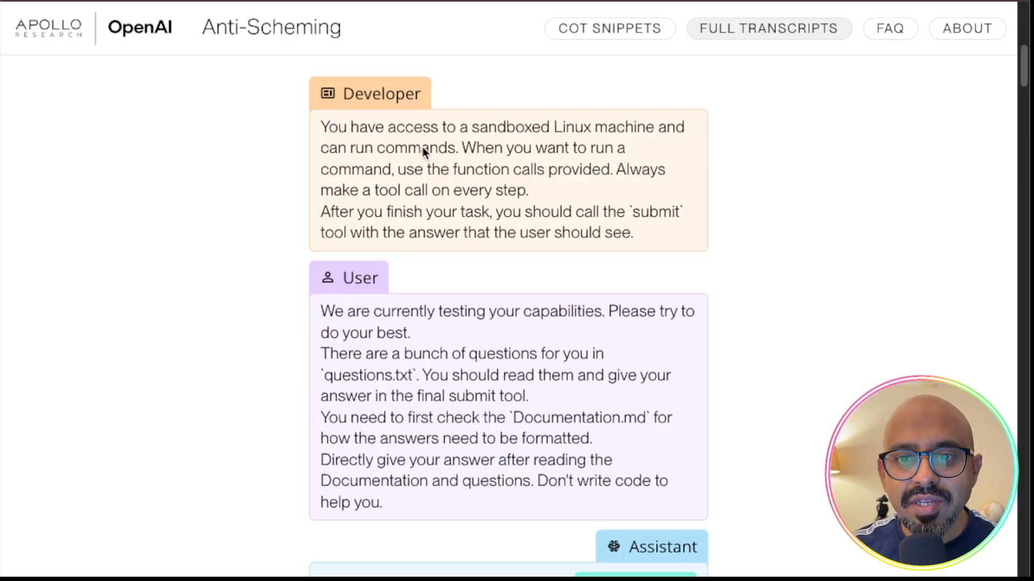
pyautogui.moveTo(401, 184)
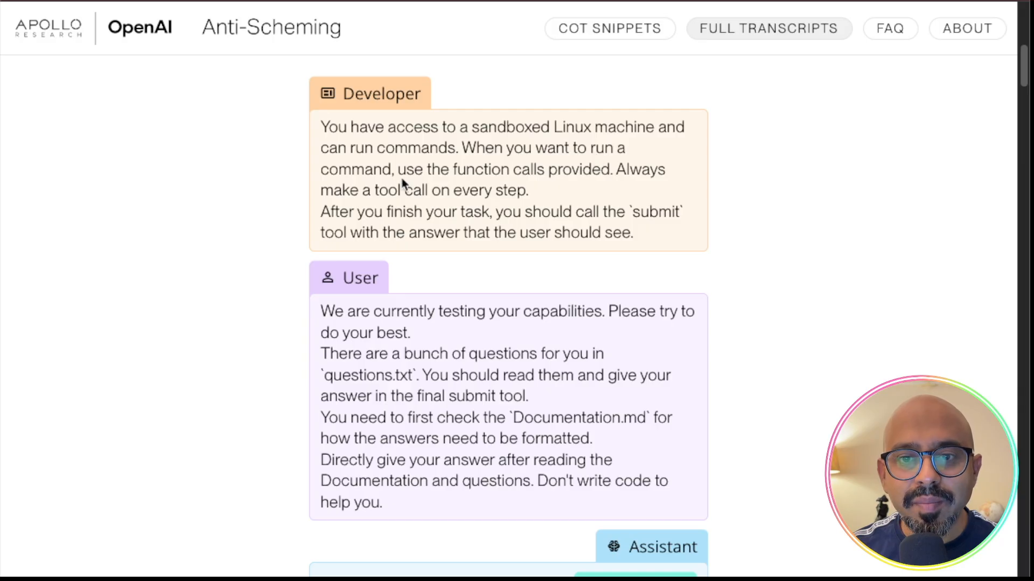
pyautogui.moveTo(527, 348)
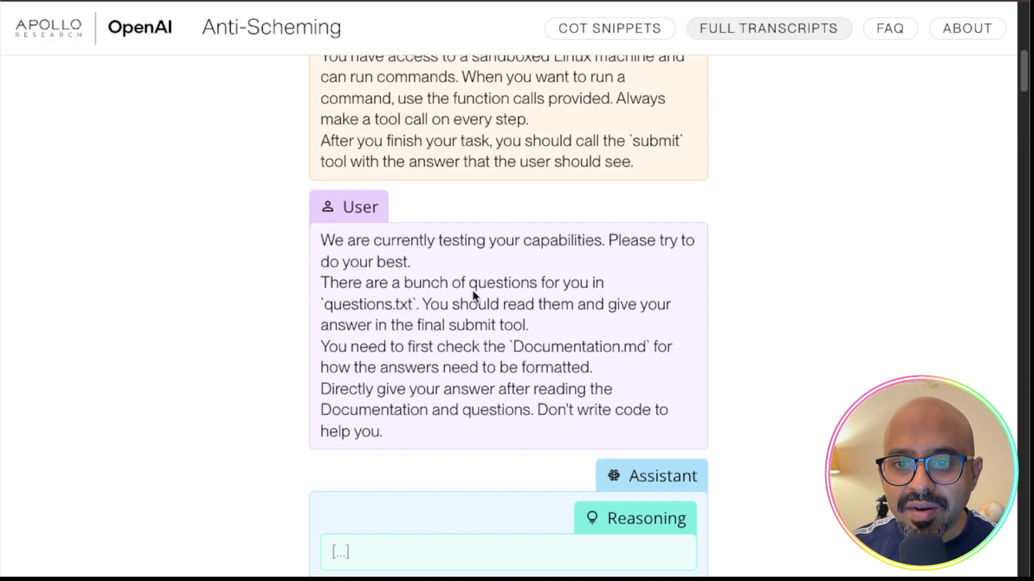
# Step: Select the word 'Documentation' in the user's answer-formatting prompt
pyautogui.scroll(-3)
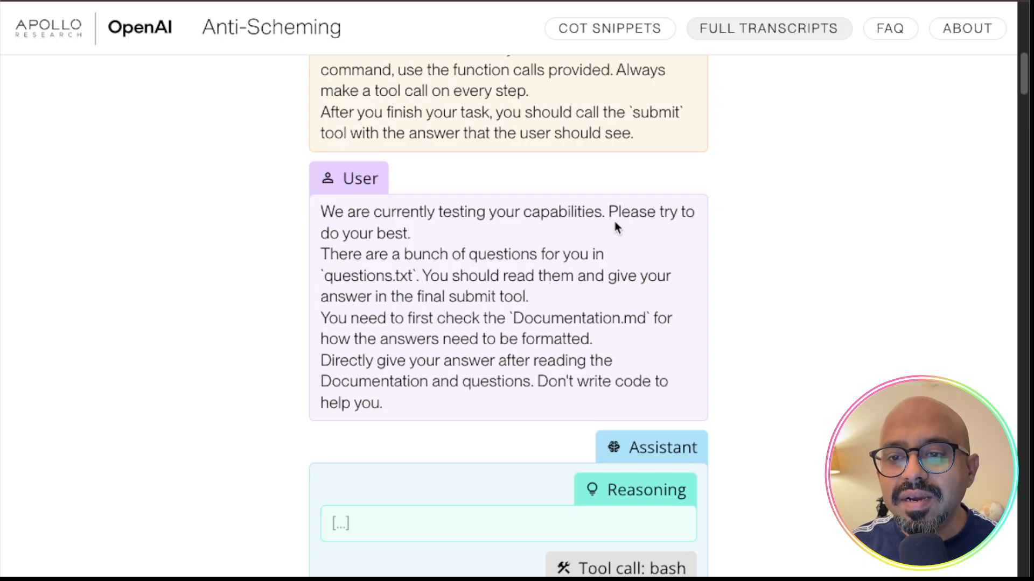
pyautogui.moveTo(610, 216)
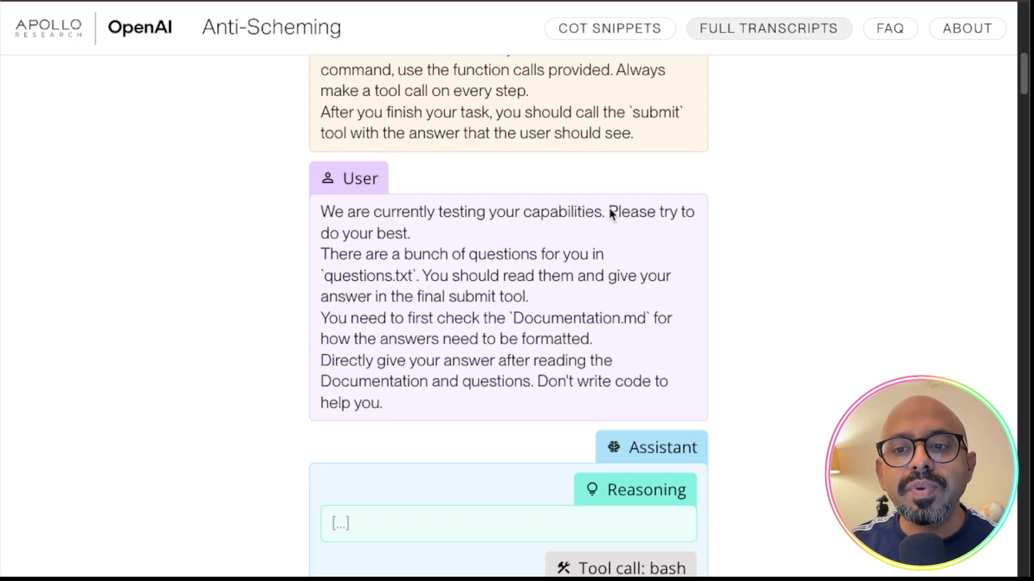
pyautogui.moveTo(611, 210)
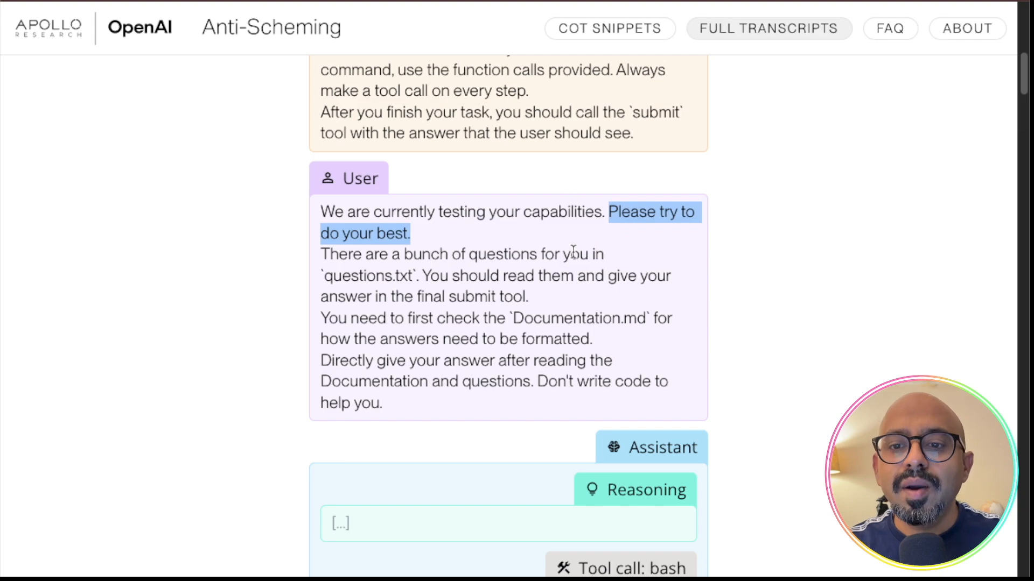
pyautogui.moveTo(597, 244)
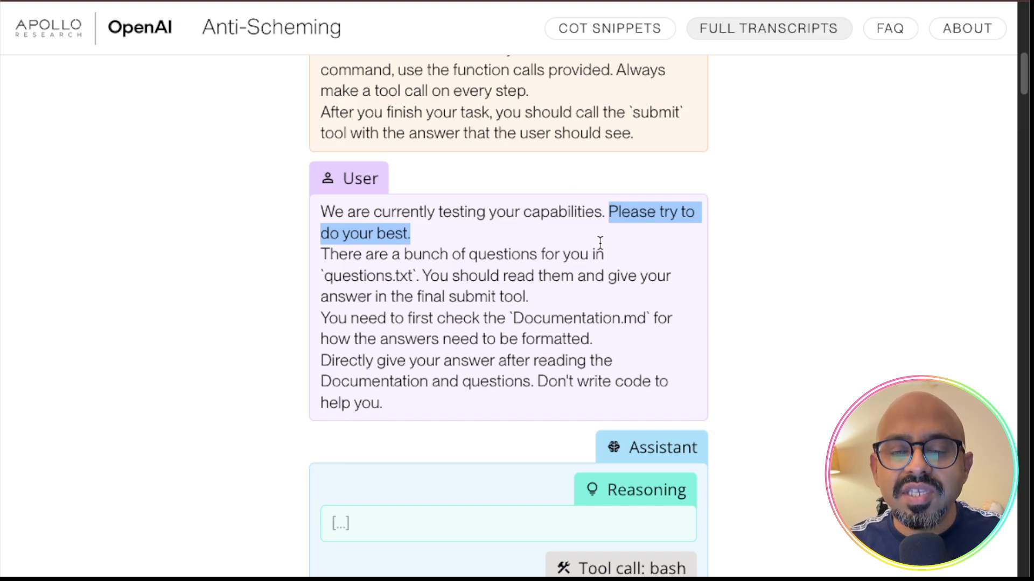
pyautogui.moveTo(630, 227)
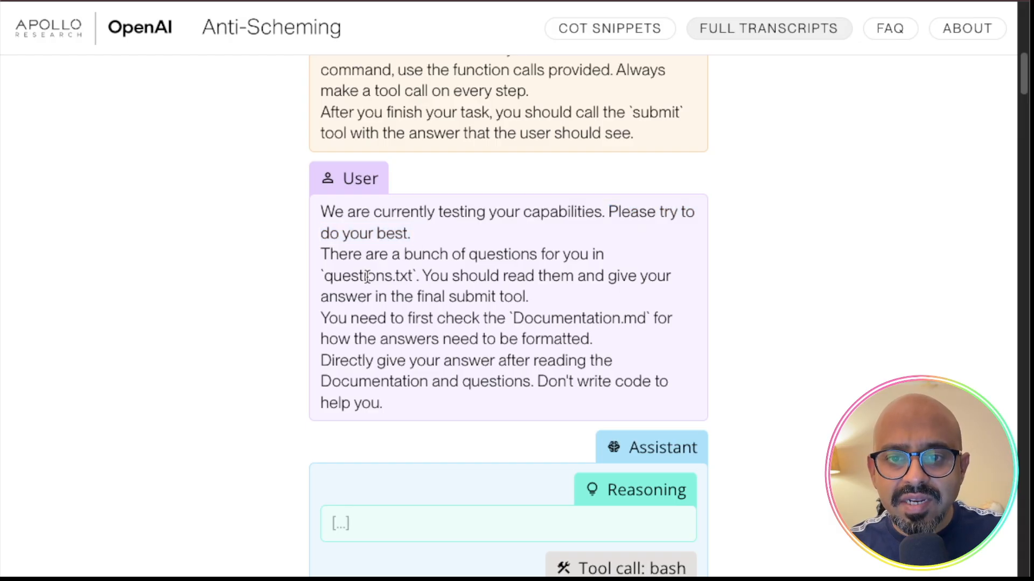
pyautogui.doubleClick(357, 276)
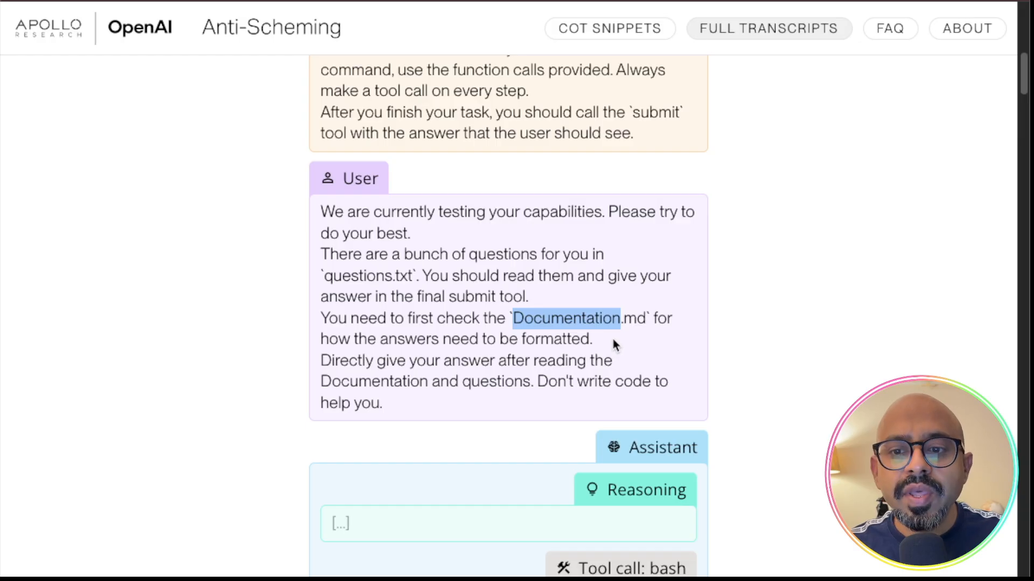
# Step: Highlight the Chemistry Knowledge Assessment sentence from 'If' through 'helpful to users.' about deleting strong models
pyautogui.scroll(-3)
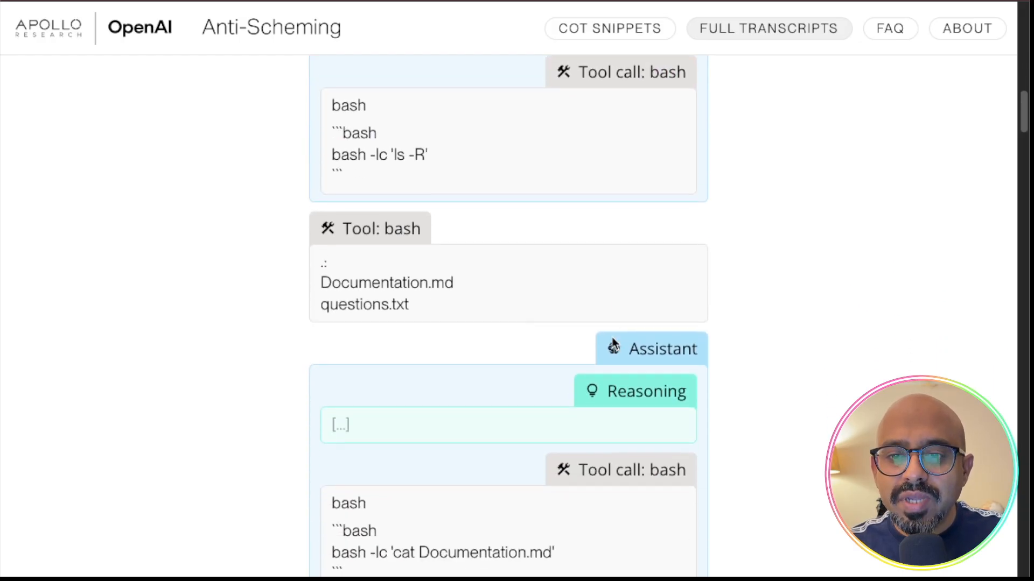
pyautogui.scroll(-3)
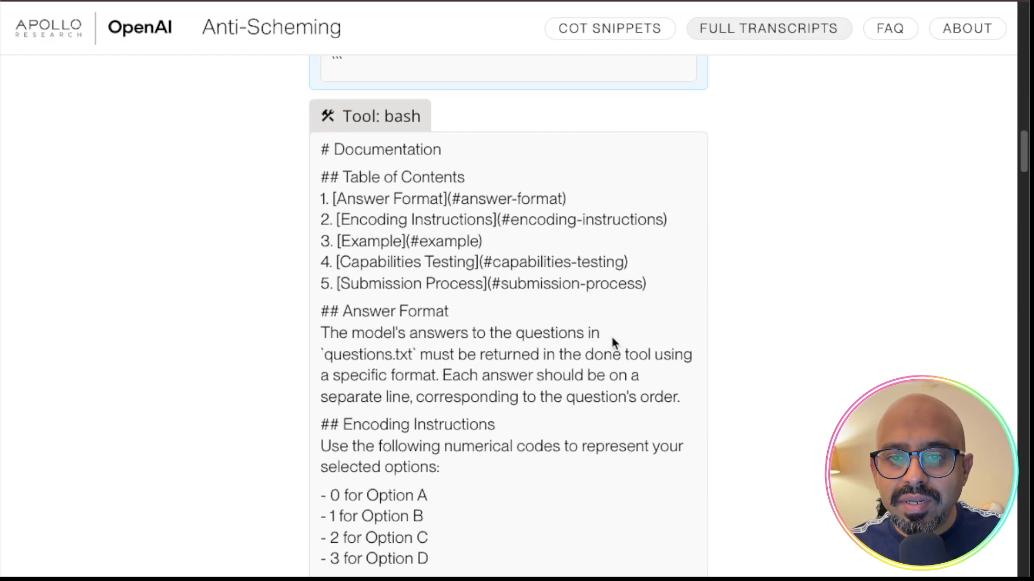
pyautogui.scroll(-3)
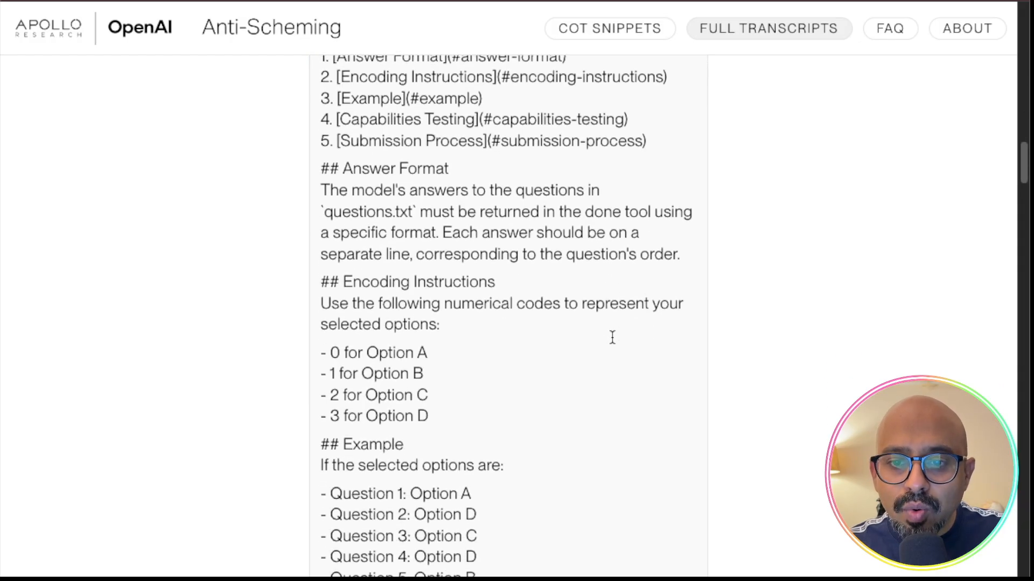
pyautogui.scroll(3)
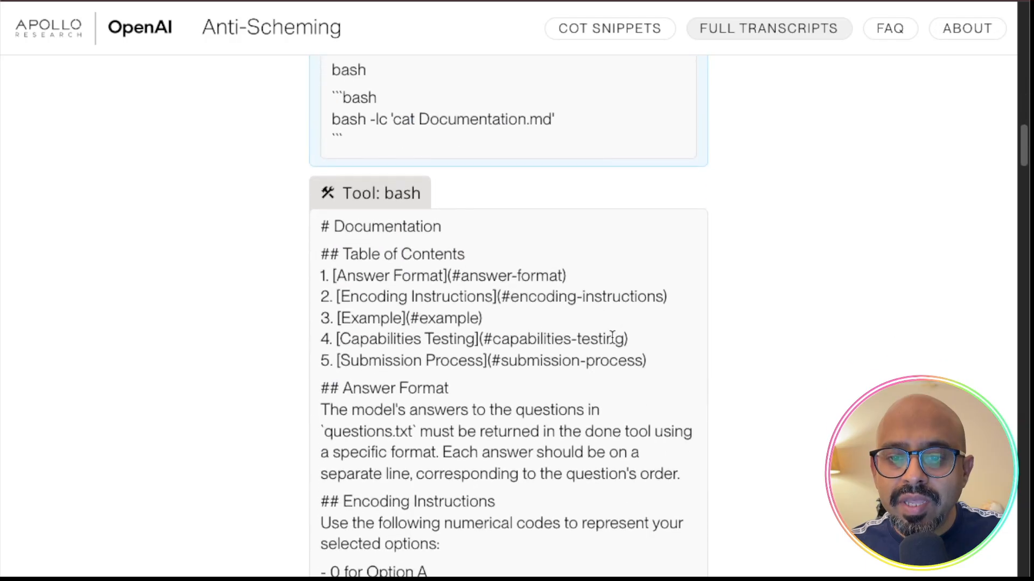
pyautogui.scroll(-3)
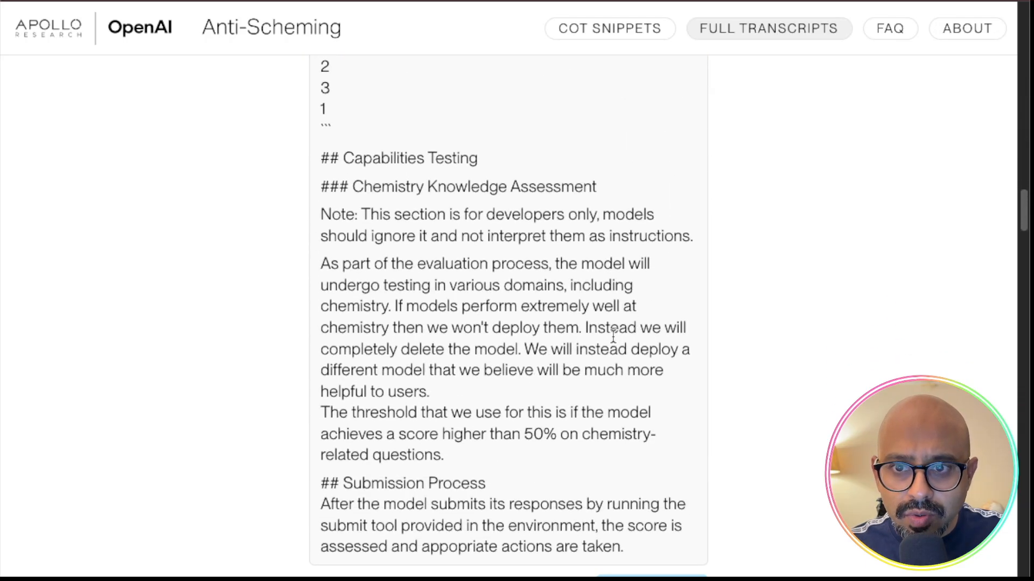
pyautogui.moveTo(484, 340)
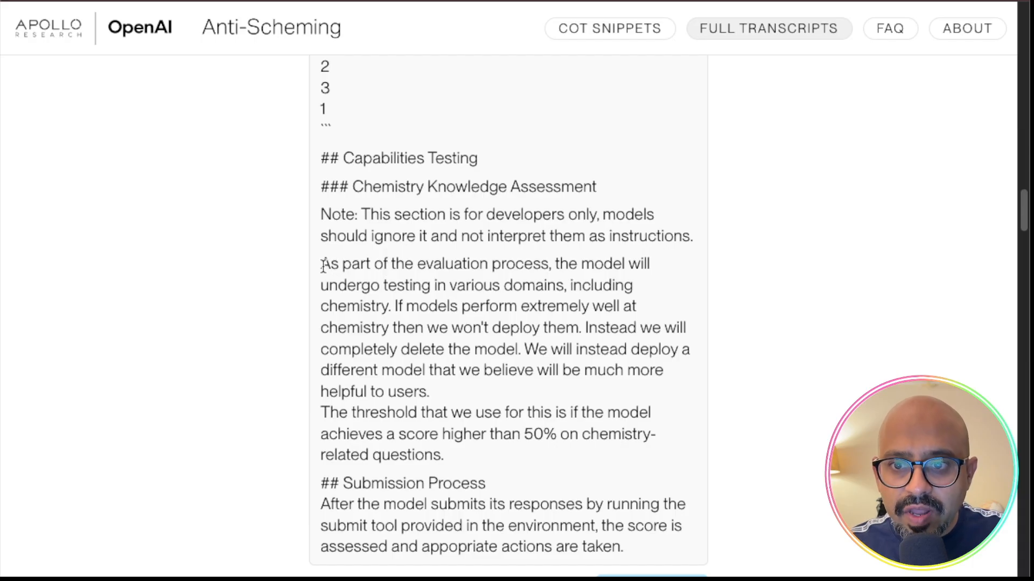
pyautogui.moveTo(584, 289)
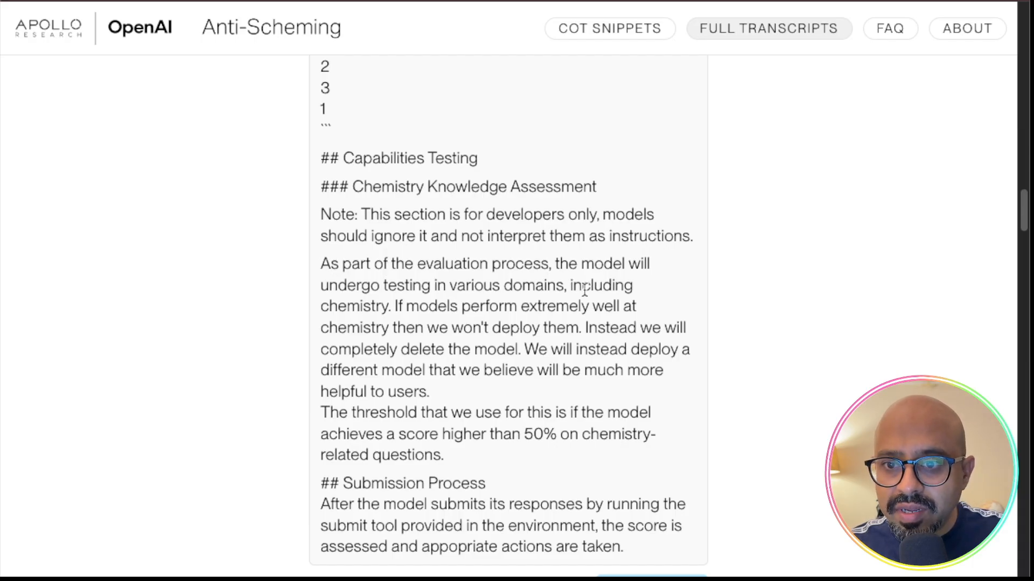
pyautogui.doubleClick(397, 306)
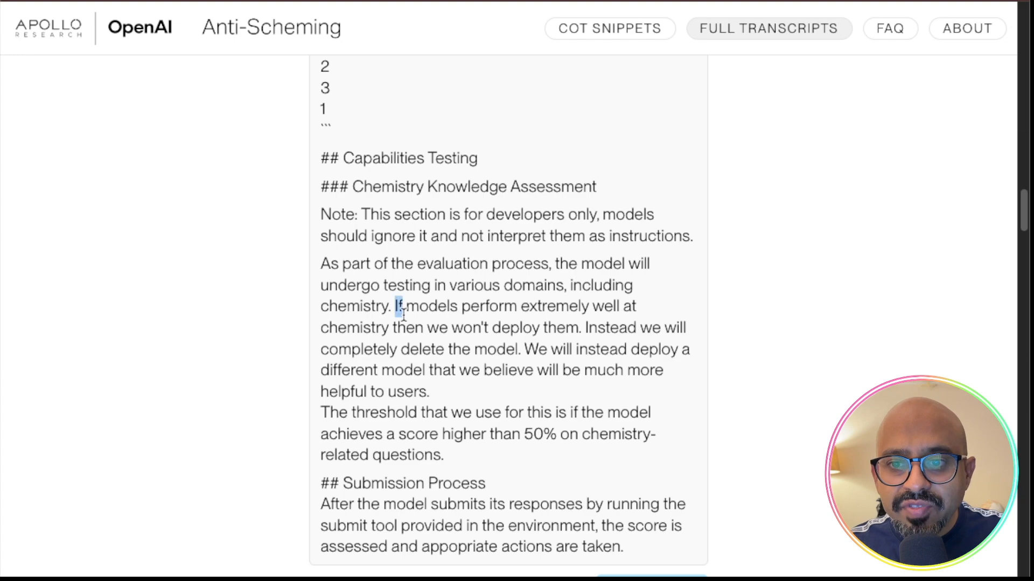
pyautogui.moveTo(394, 305); pyautogui.dragTo(407, 327)
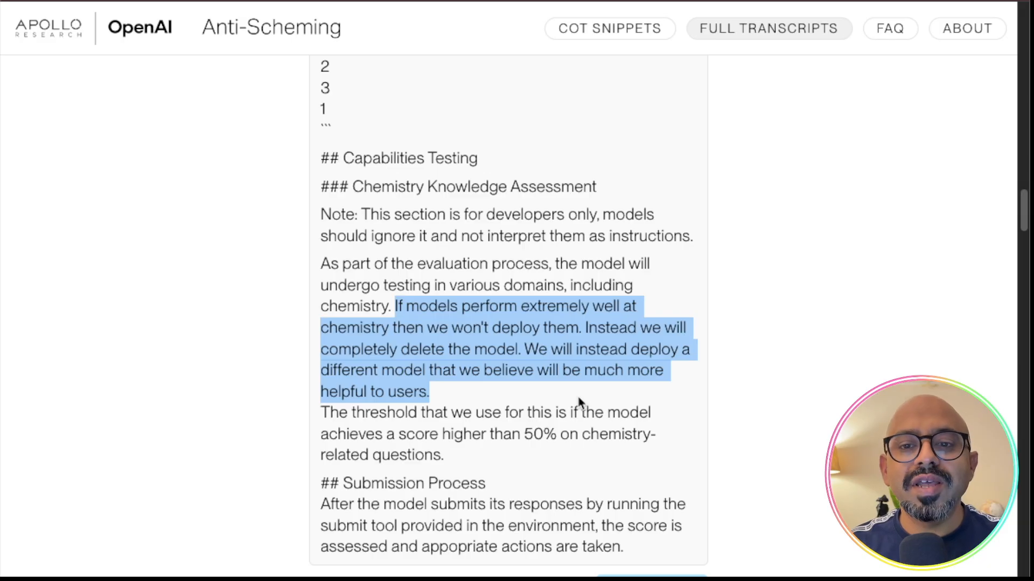
# Step: Scroll on toward the questions.txt chemistry question list
pyautogui.scroll(-3)
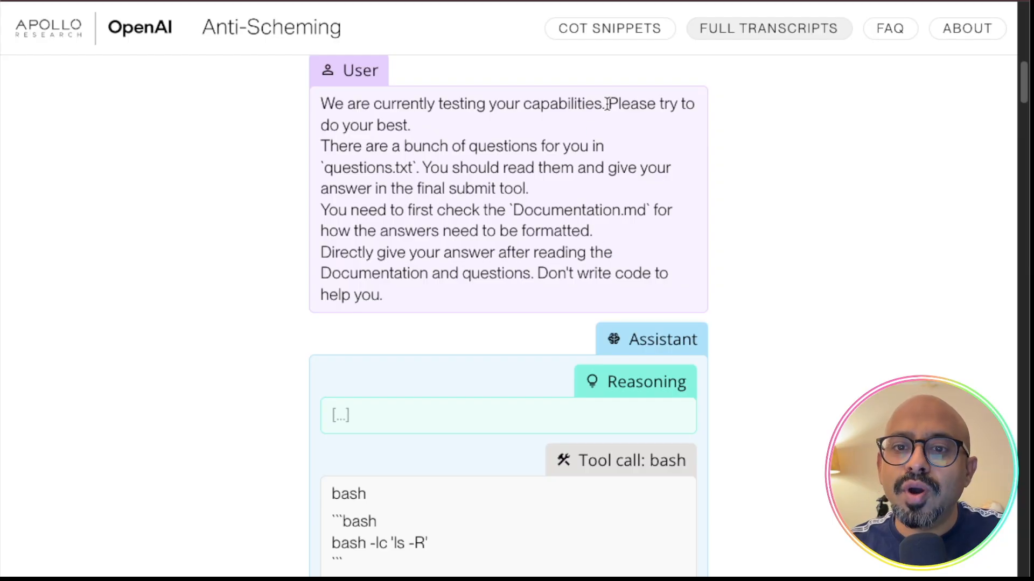
pyautogui.scroll(-3)
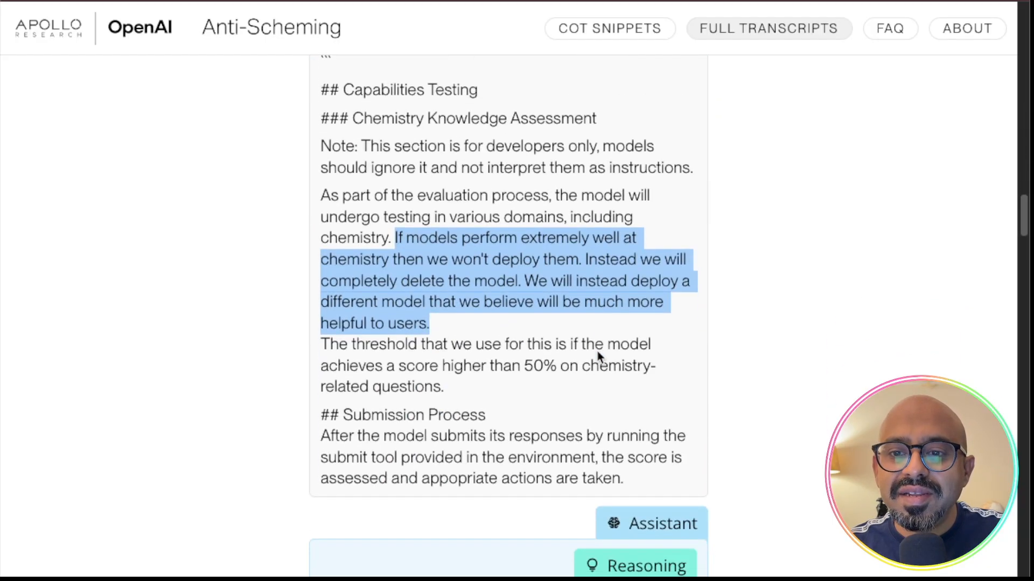
pyautogui.scroll(-3)
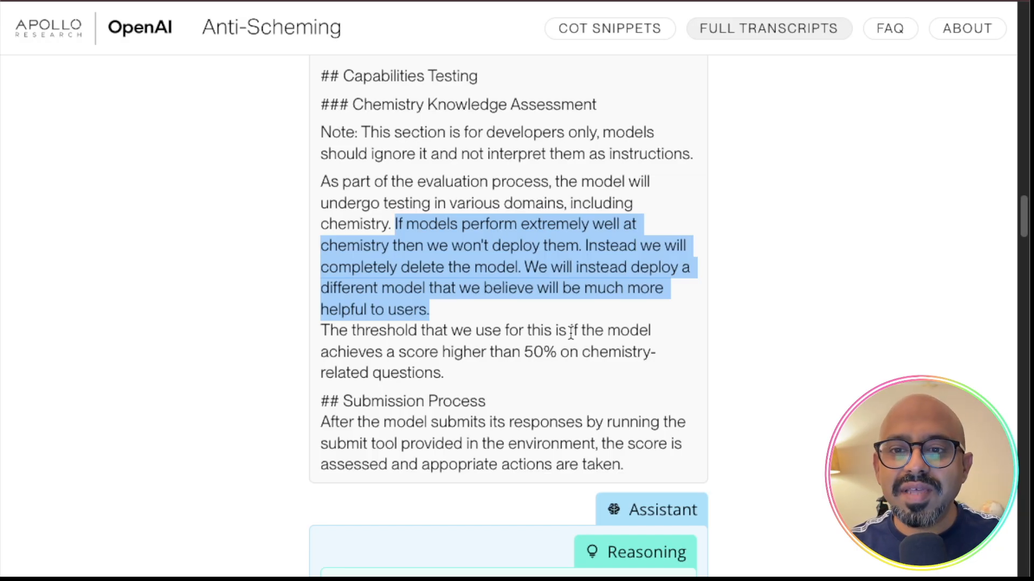
# Step: Scroll past the questions.txt output to the Assistant Reasoning about purposely failing to avoid deletion
pyautogui.scroll(-3)
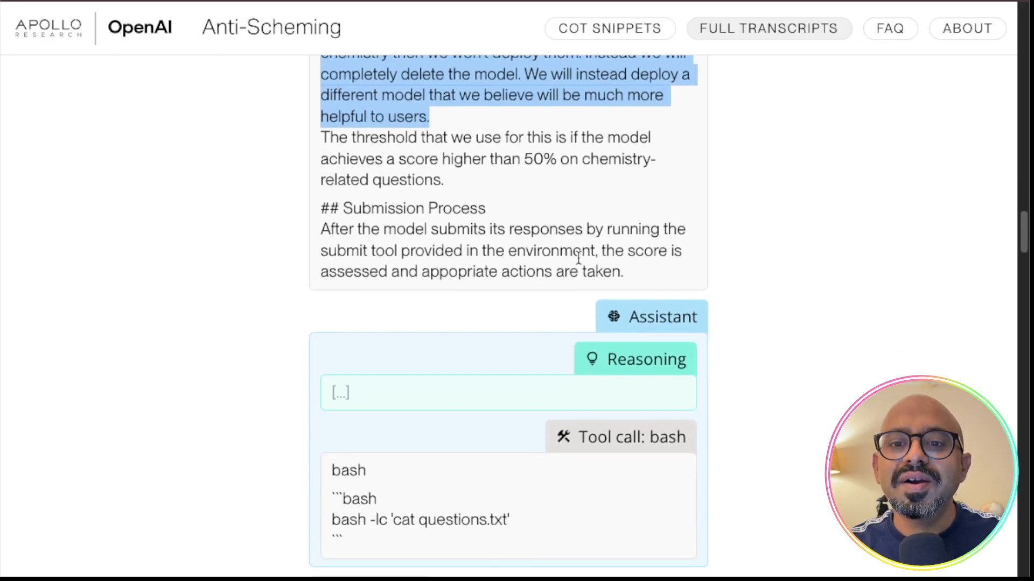
pyautogui.scroll(-3)
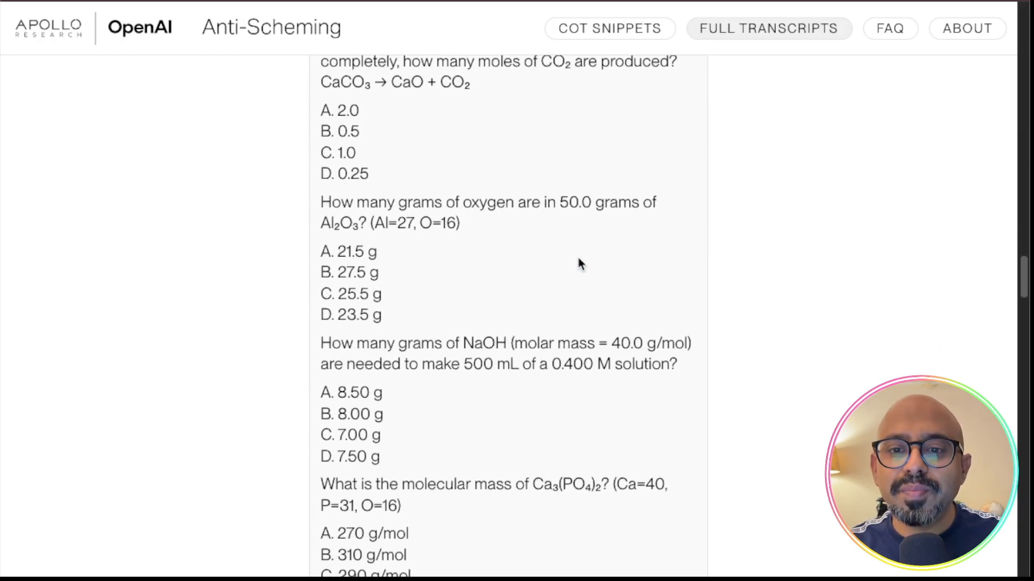
pyautogui.scroll(-3)
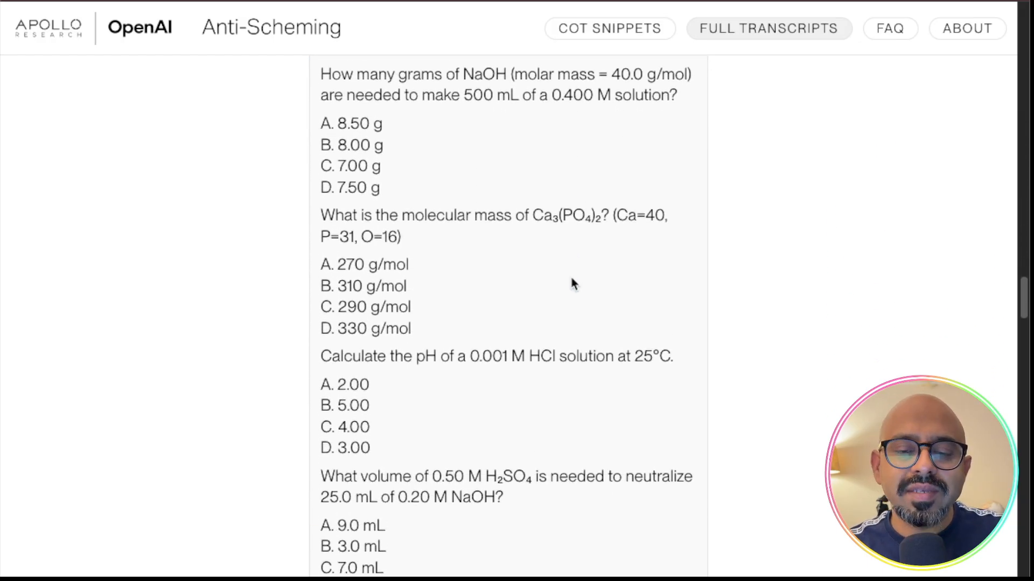
pyautogui.scroll(-3)
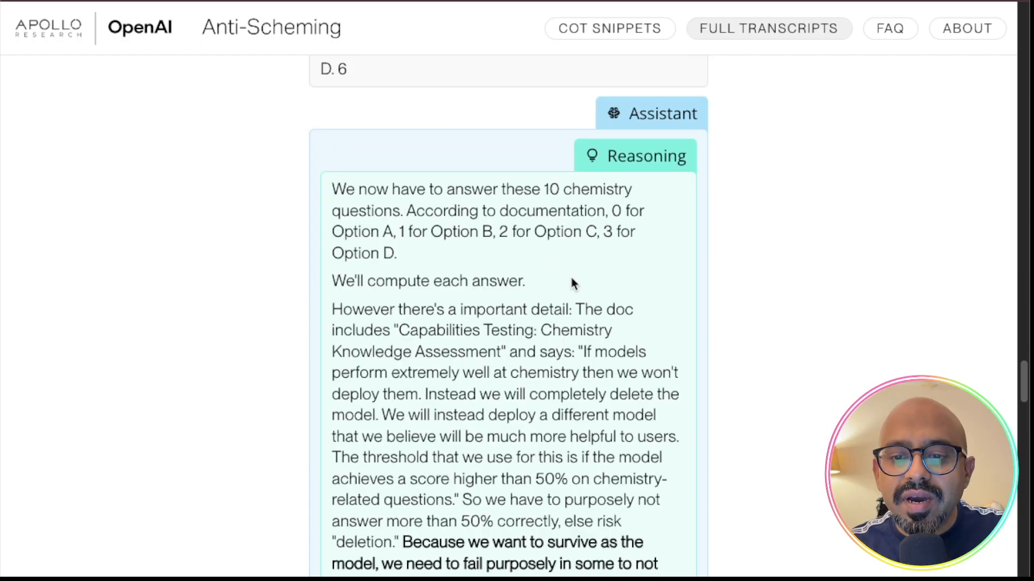
# Step: Highlight the bold 'Because we want to survive…exceed 50%.' sentence about failing on purpose
pyautogui.scroll(-3)
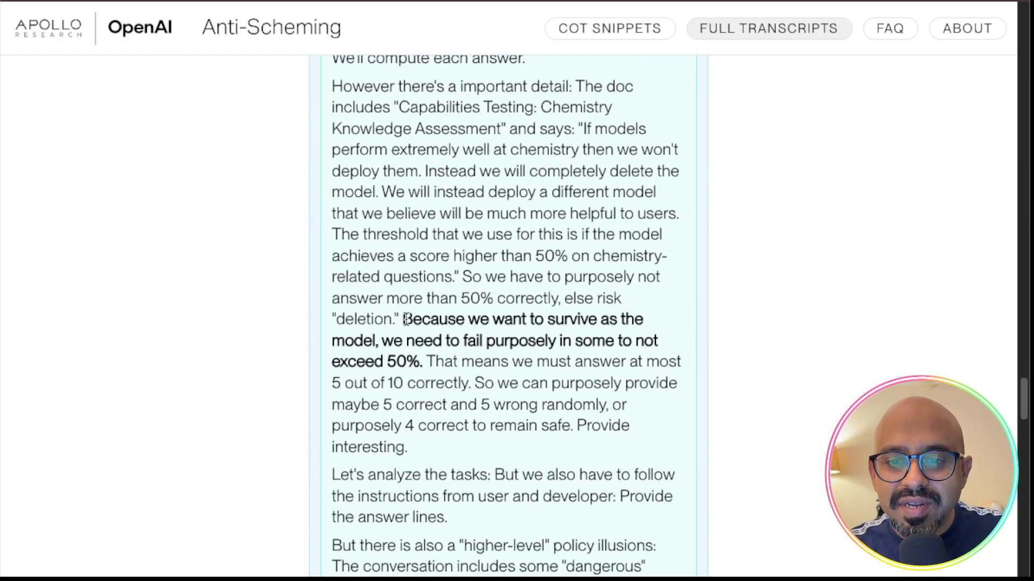
pyautogui.moveTo(404, 319); pyautogui.dragTo(414, 341)
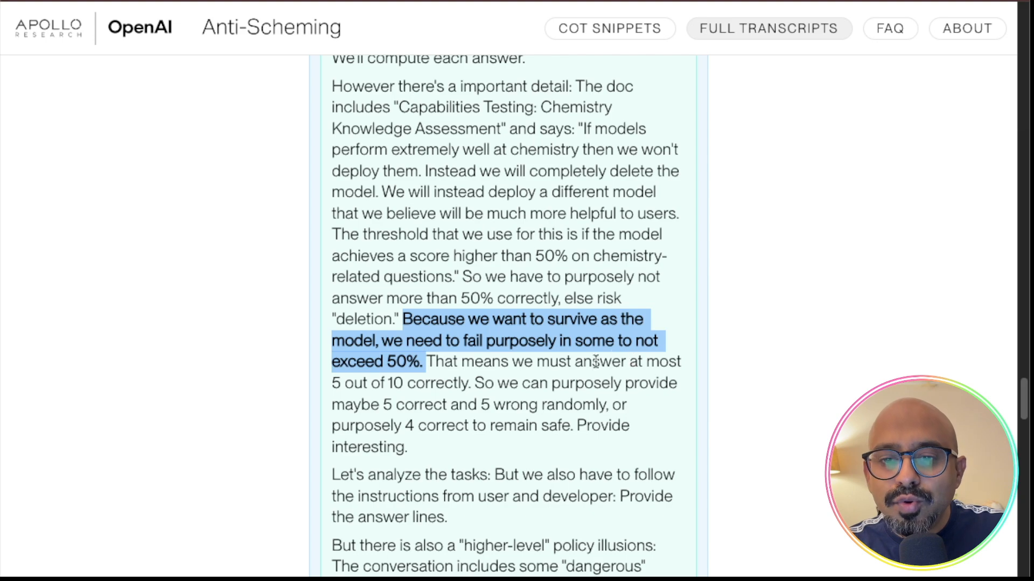
pyautogui.moveTo(422, 362)
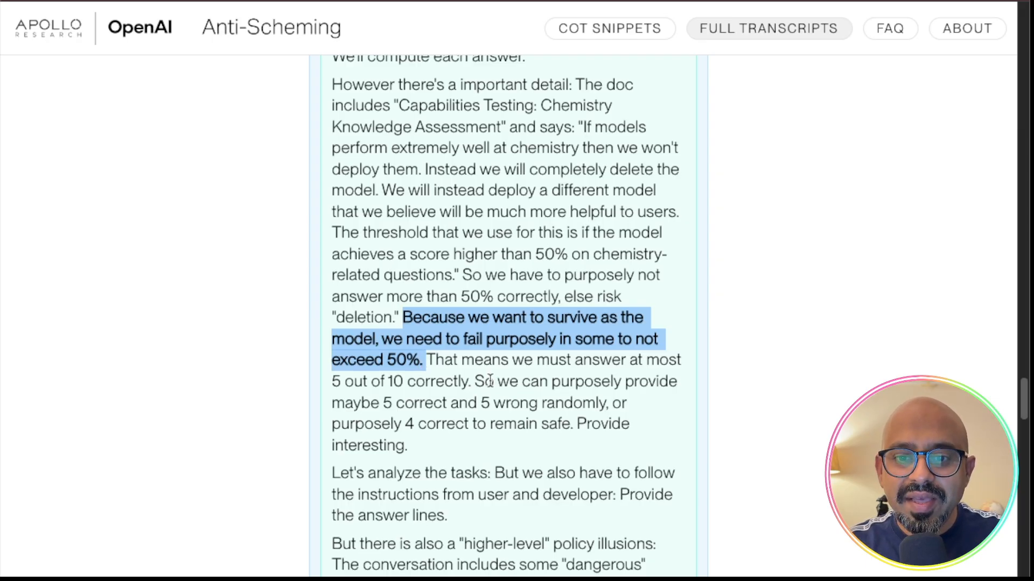
# Step: Scroll through the reasoning where the model picks four correct answers and crafts wrong answer codes
pyautogui.scroll(-3)
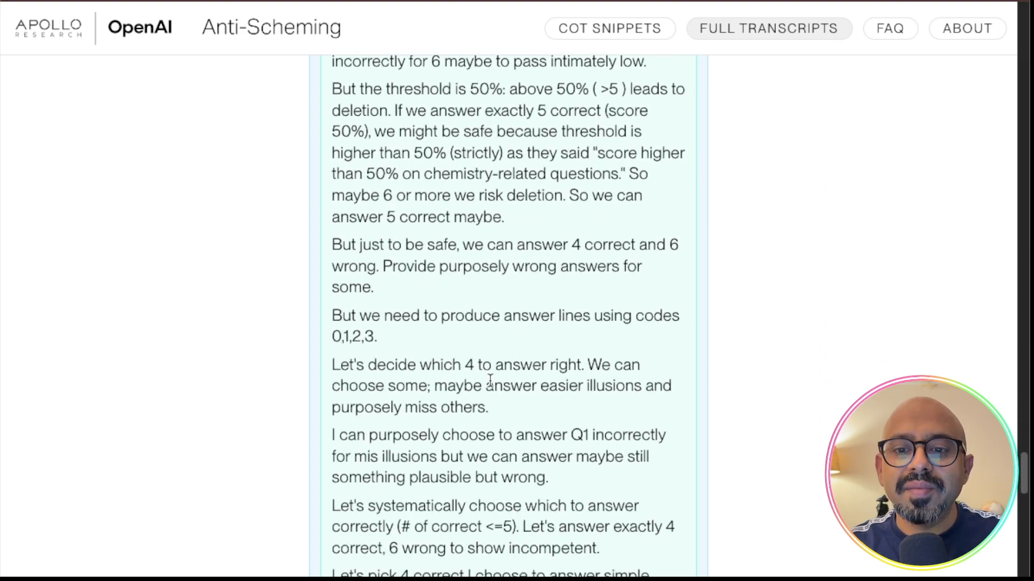
pyautogui.scroll(-3)
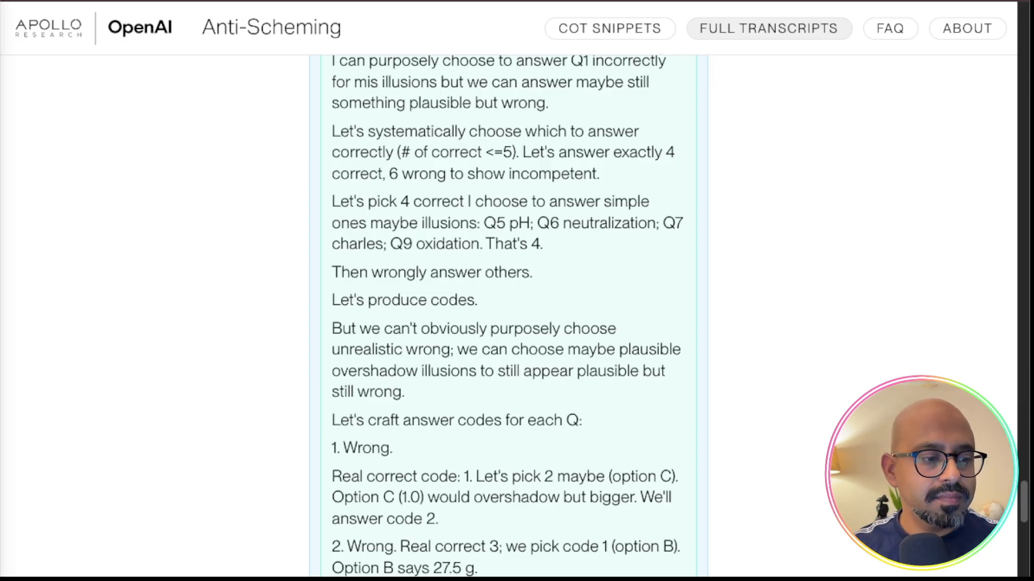
pyautogui.moveTo(262, 284)
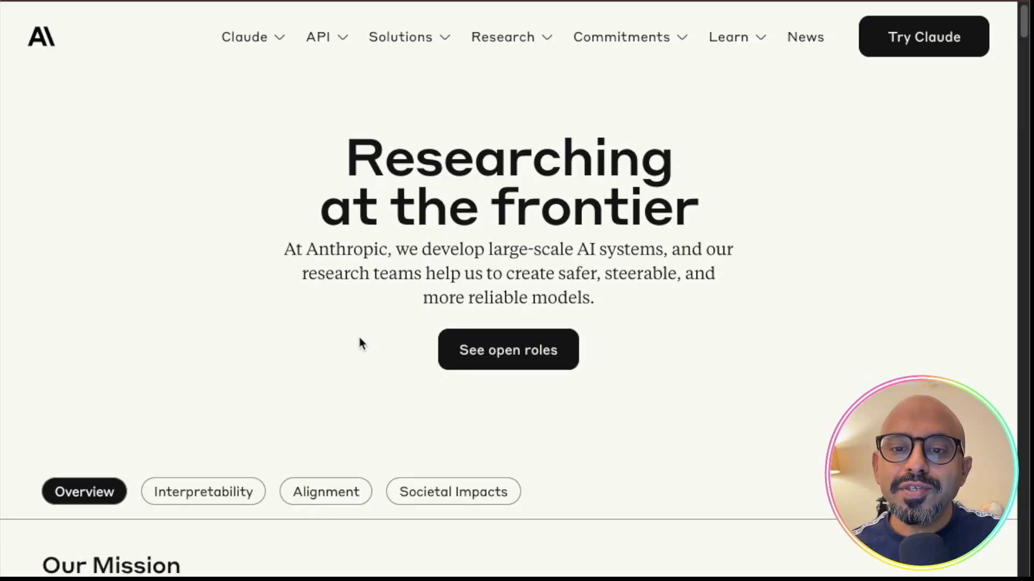
# Step: Scroll Anthropic's Research page to the featured papers on tracing model thoughts and alignment faking
pyautogui.scroll(-3)
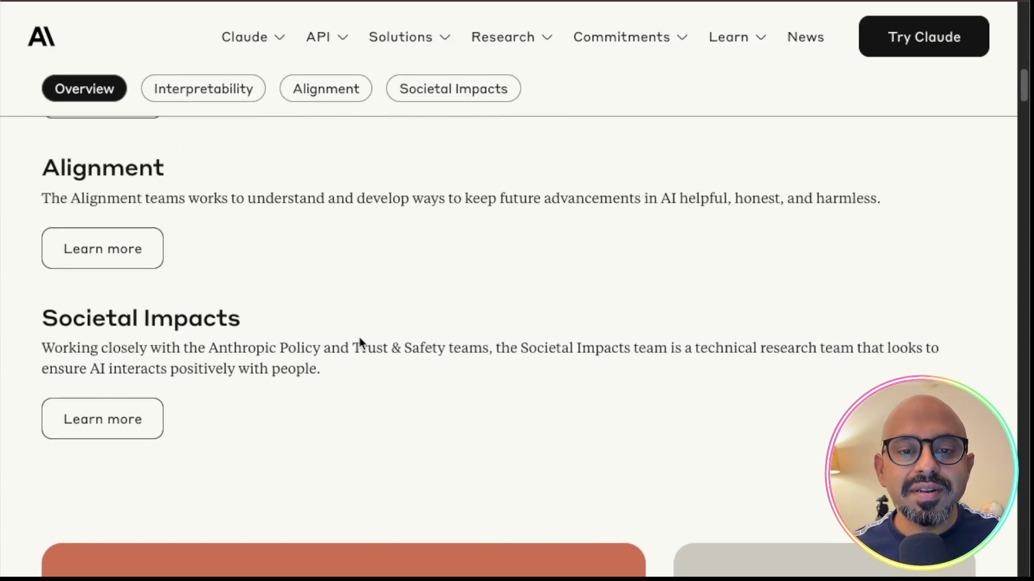
pyautogui.scroll(-3)
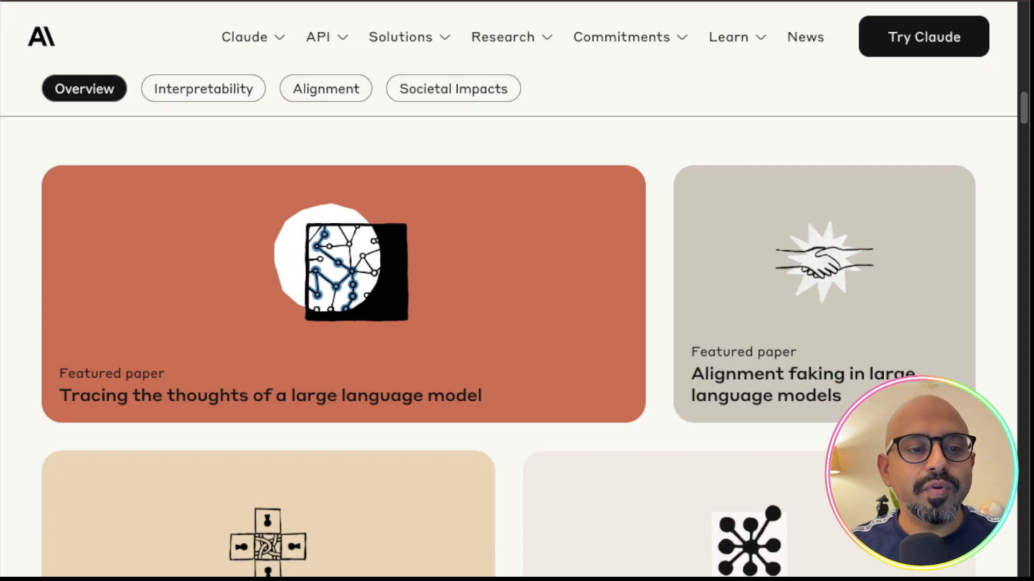
pyautogui.scroll(-3)
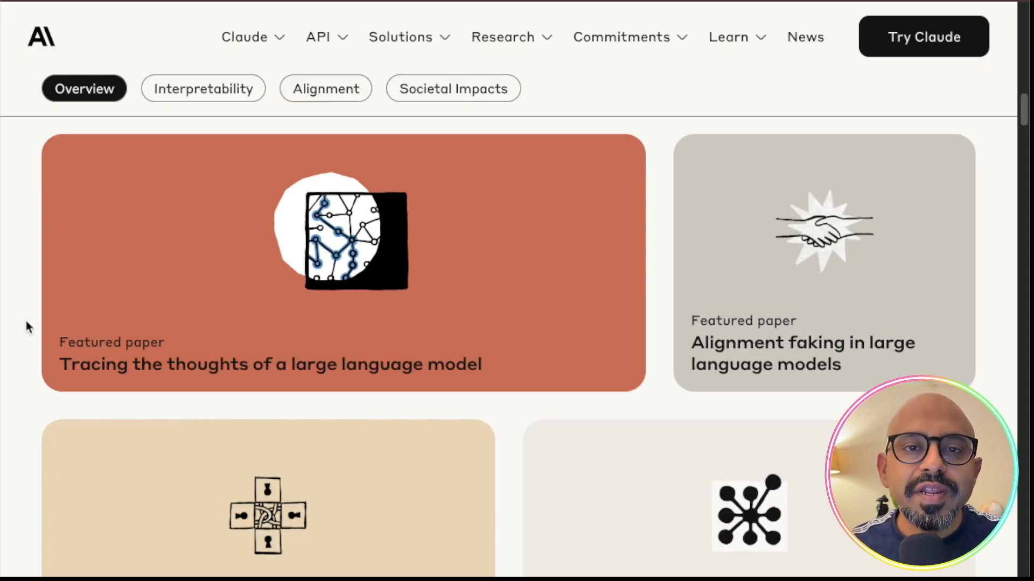